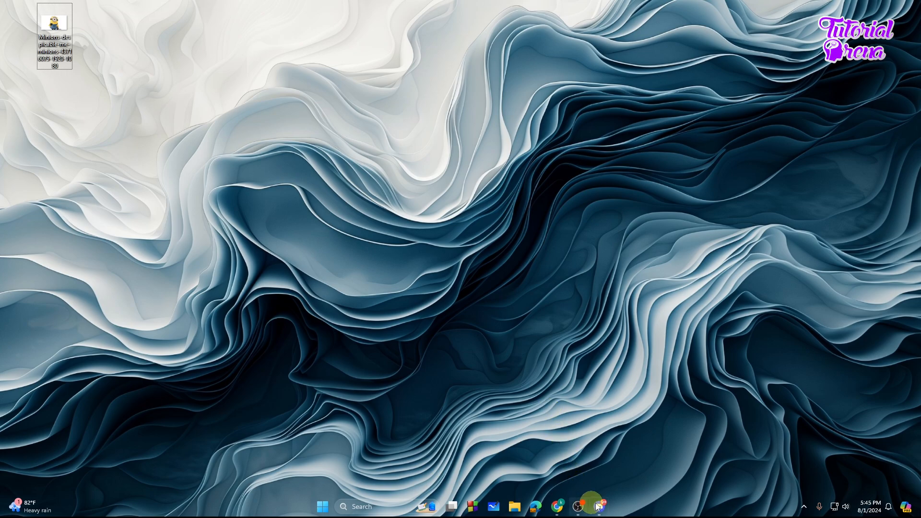
Launch Discord and open the Valorant Buddies group DM.
click(598, 505)
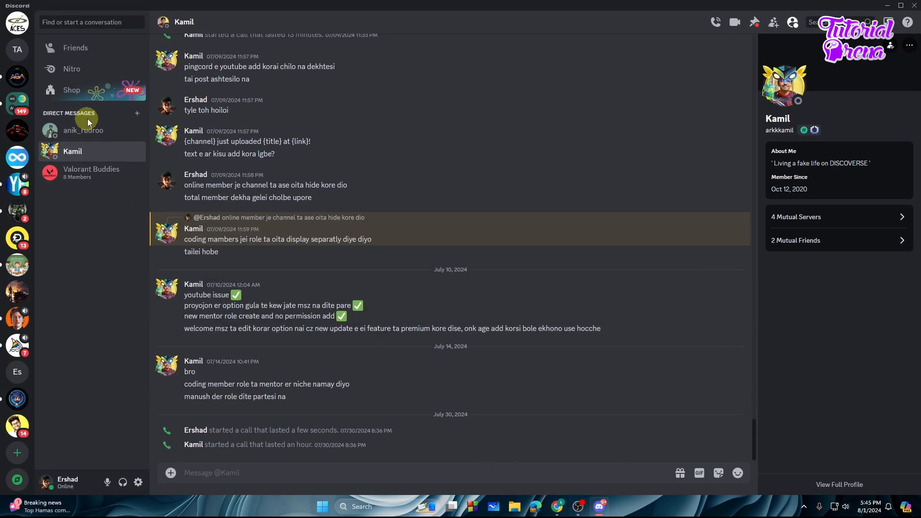
mouse_move(82, 126)
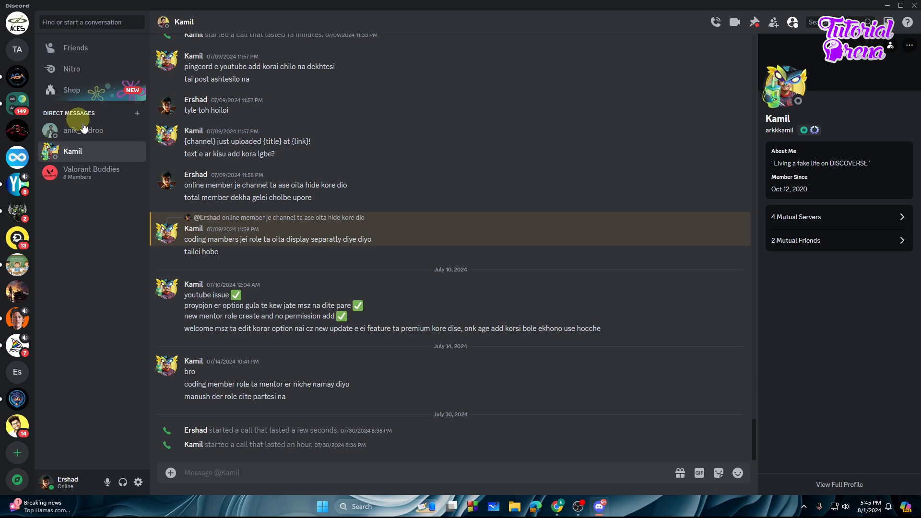
click(91, 173)
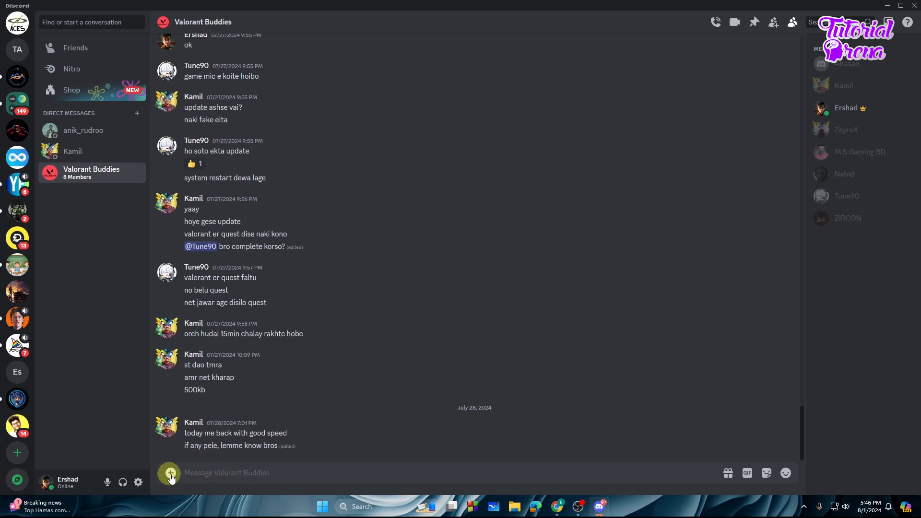
click(170, 473)
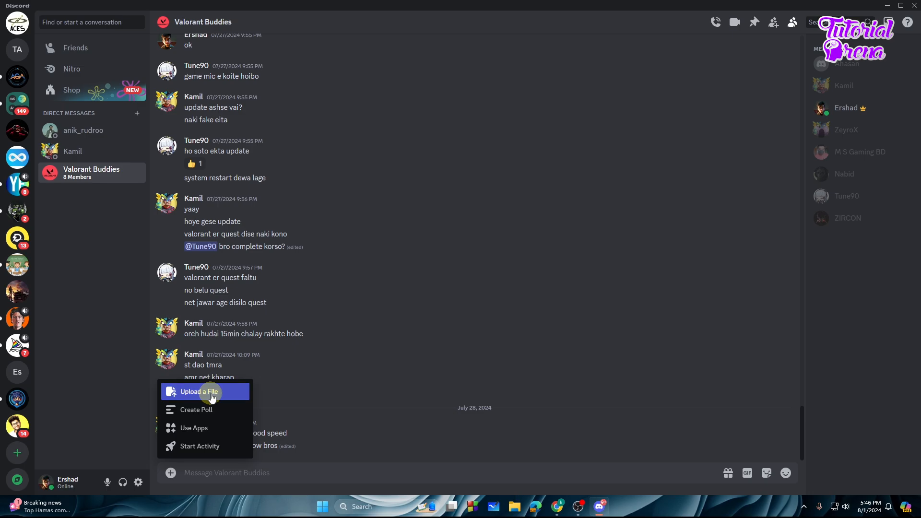
click(199, 391)
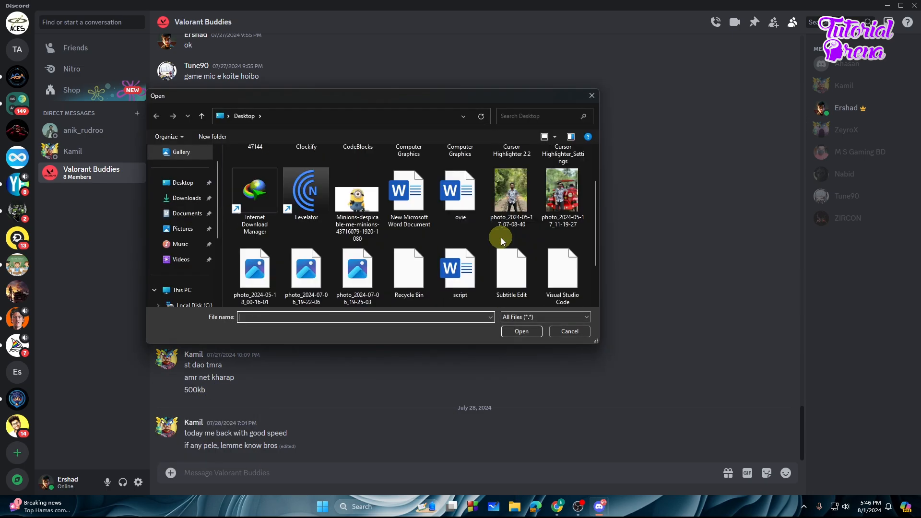
double_click(357, 190)
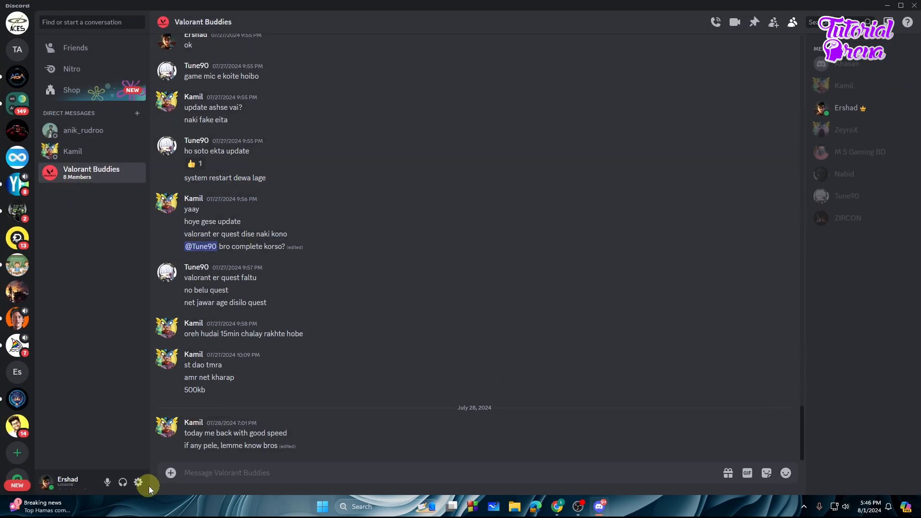
Go to Tharun Speaks' #general-chat and open the message attachment options.
click(171, 473)
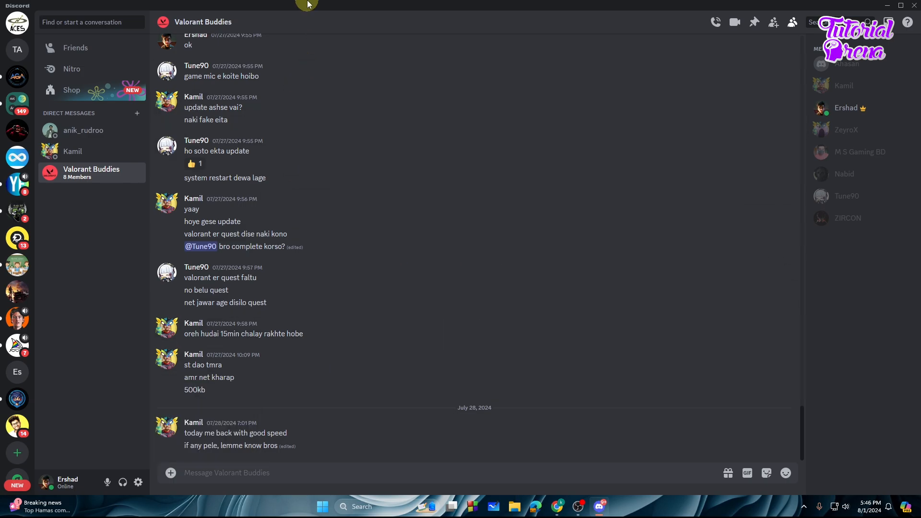
mouse_move(17, 399)
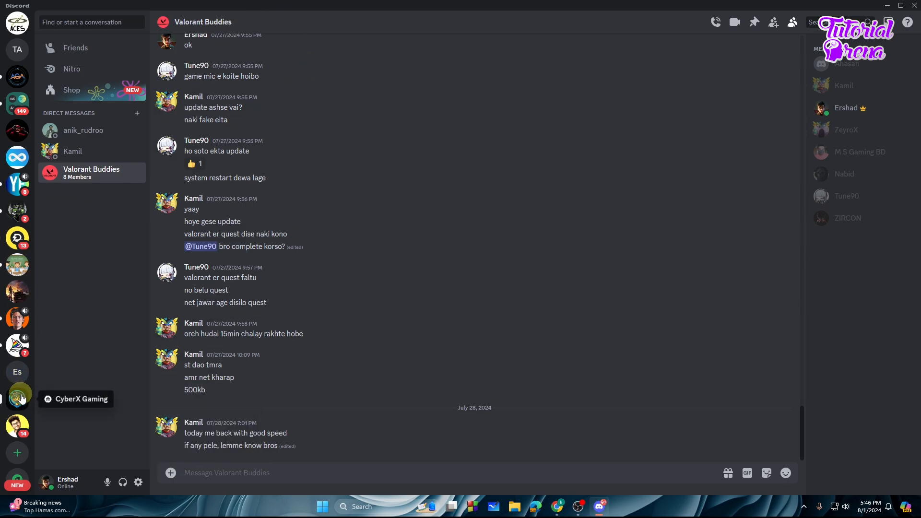
mouse_move(17, 317)
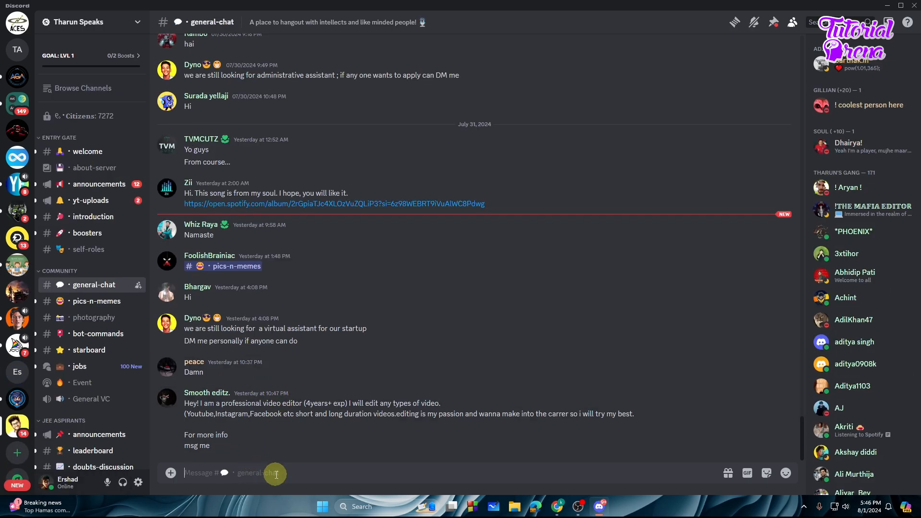
click(170, 473)
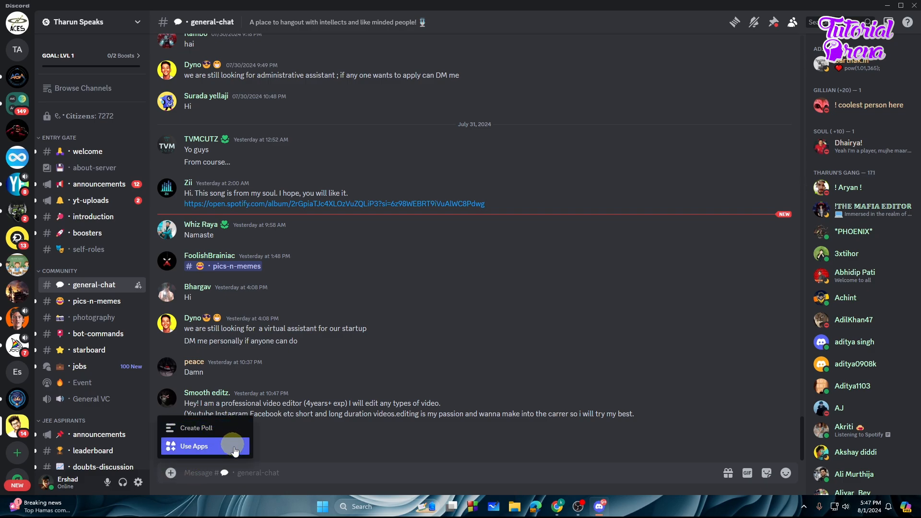
mouse_move(234, 428)
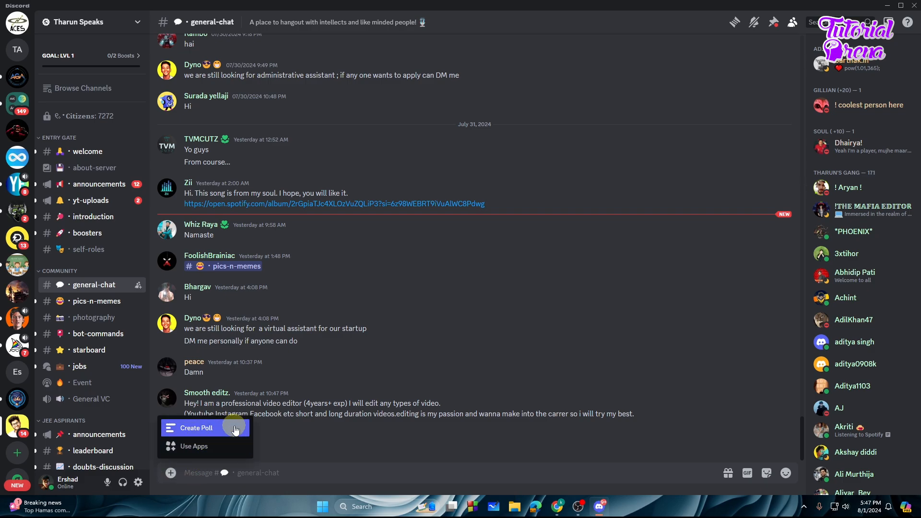
mouse_move(284, 476)
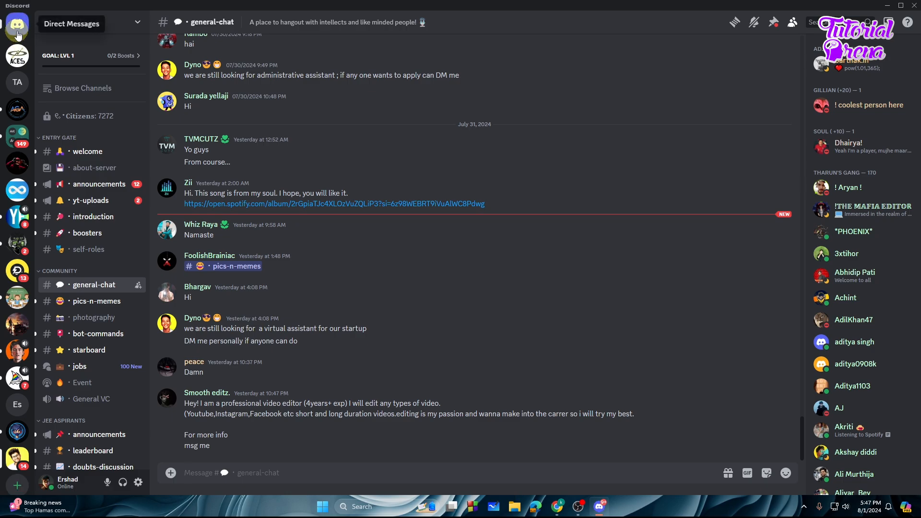
Send the Minion image to Kamil, enlarge it, and open its copy-link menu.
click(18, 24)
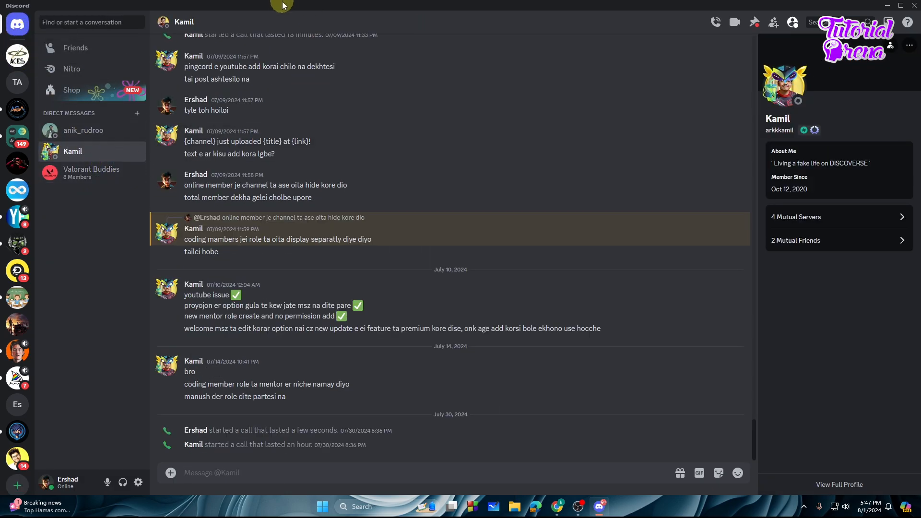
click(901, 6)
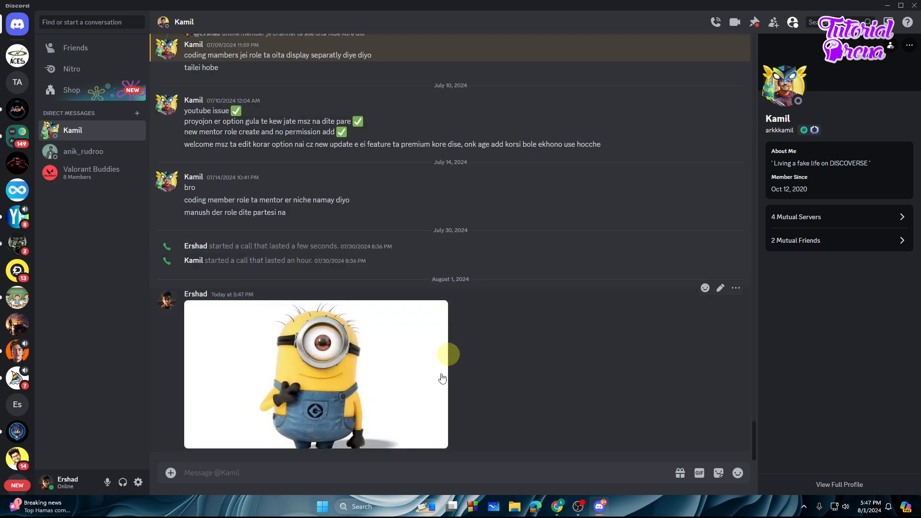
mouse_move(319, 375)
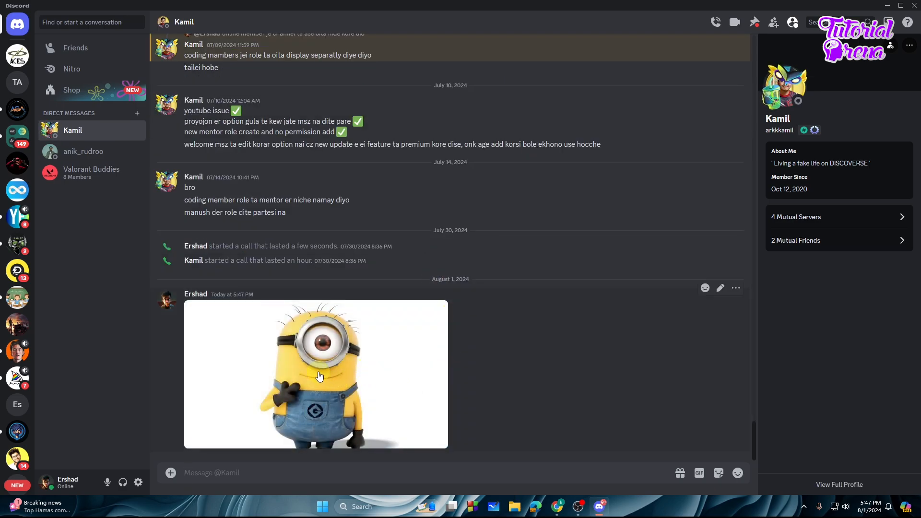
click(316, 374)
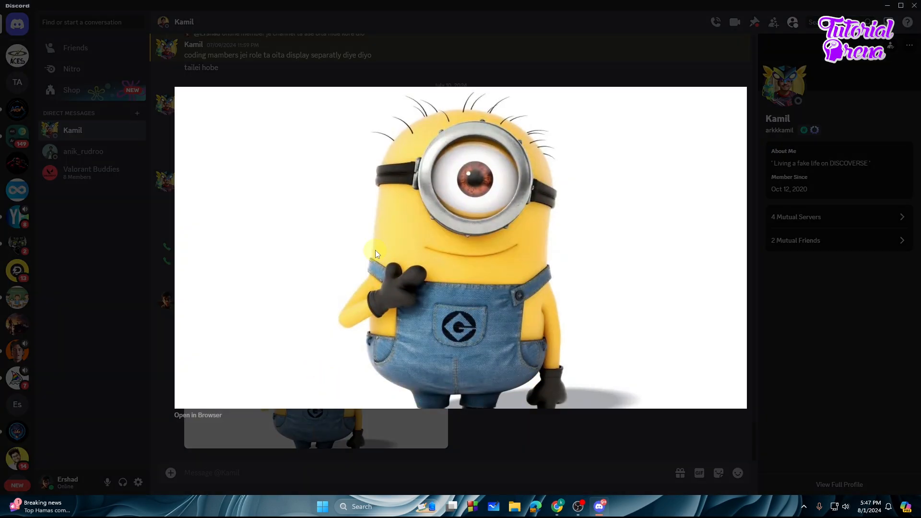
right_click(376, 252)
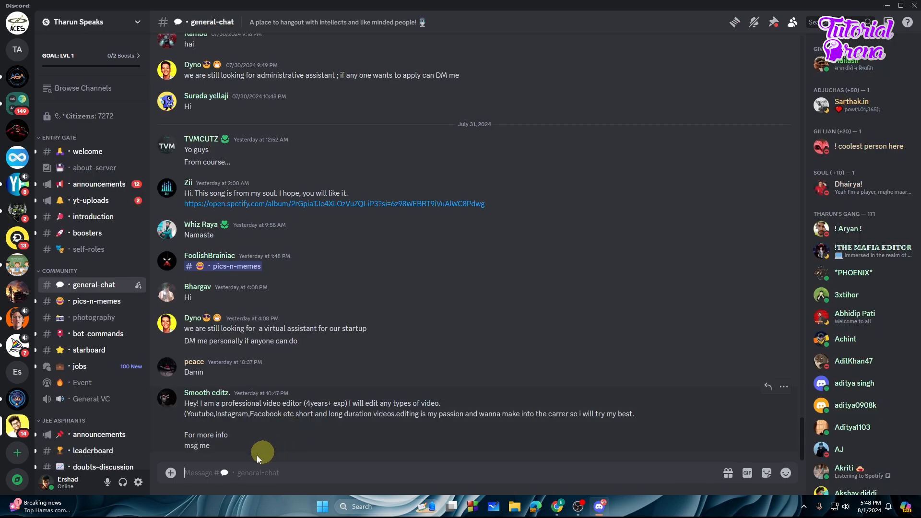
Paste and send the Minion image link in general-chat, then delete that message.
right_click(259, 456)
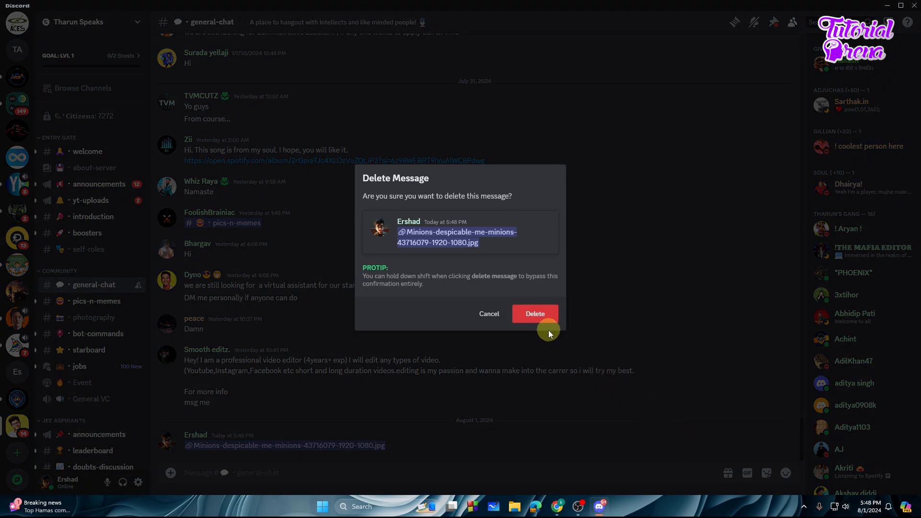
click(534, 313)
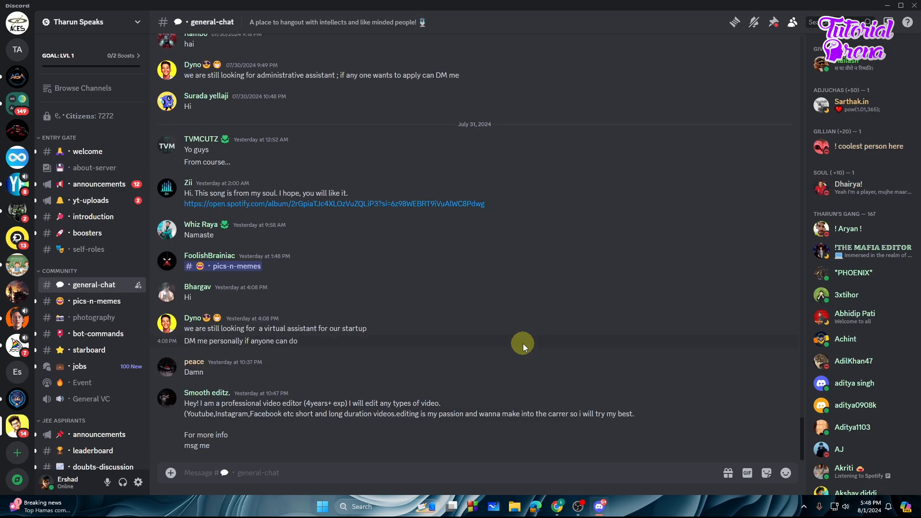